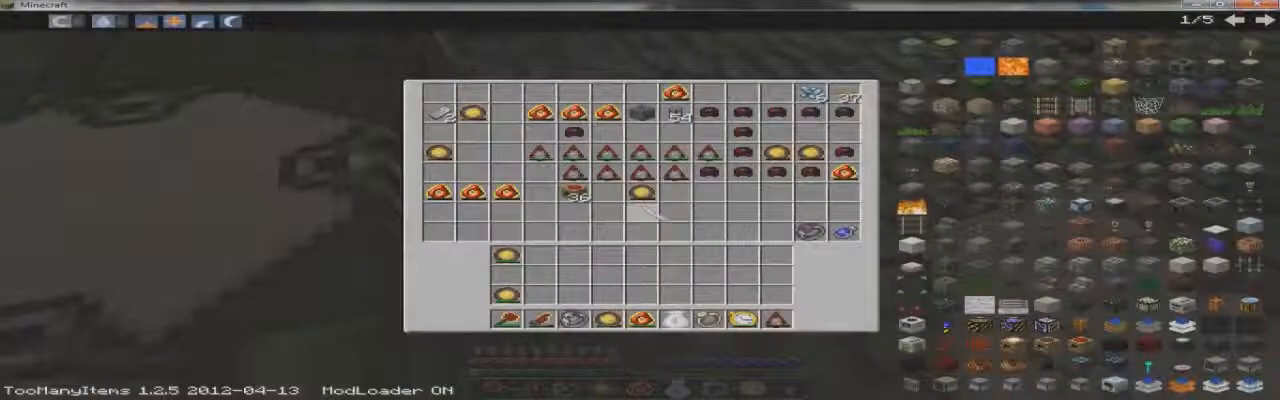
Close the magic bag inventory and return to the world by the private chests
key("Escape")
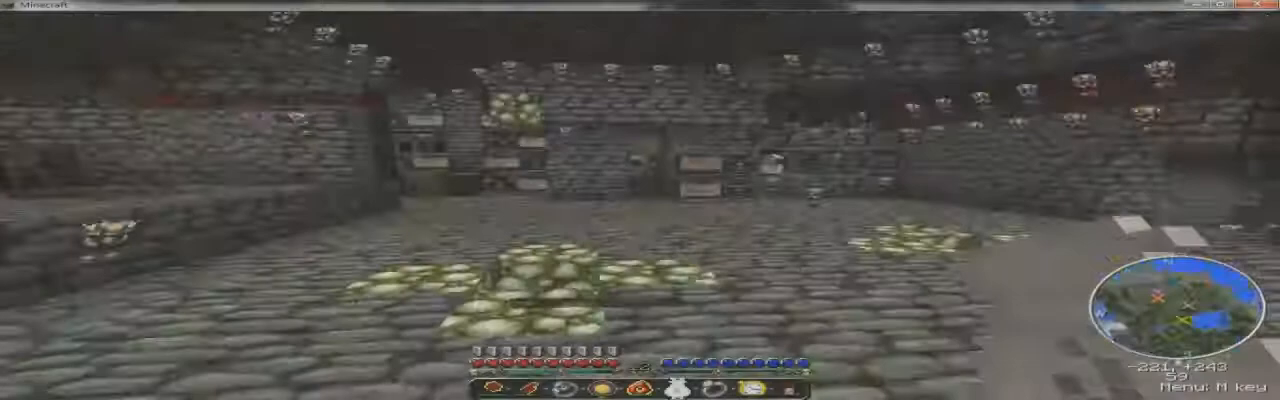
mouse_move(640, 200)
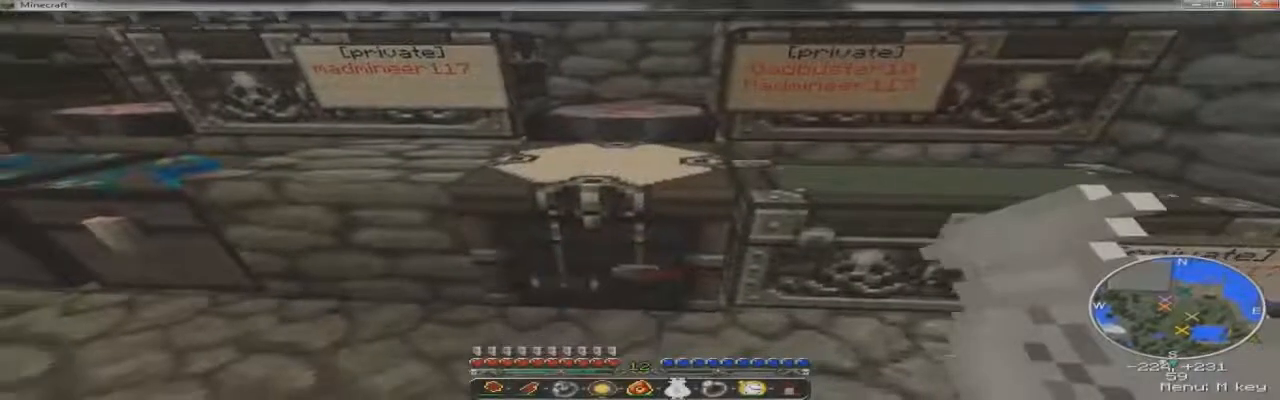
key("e")
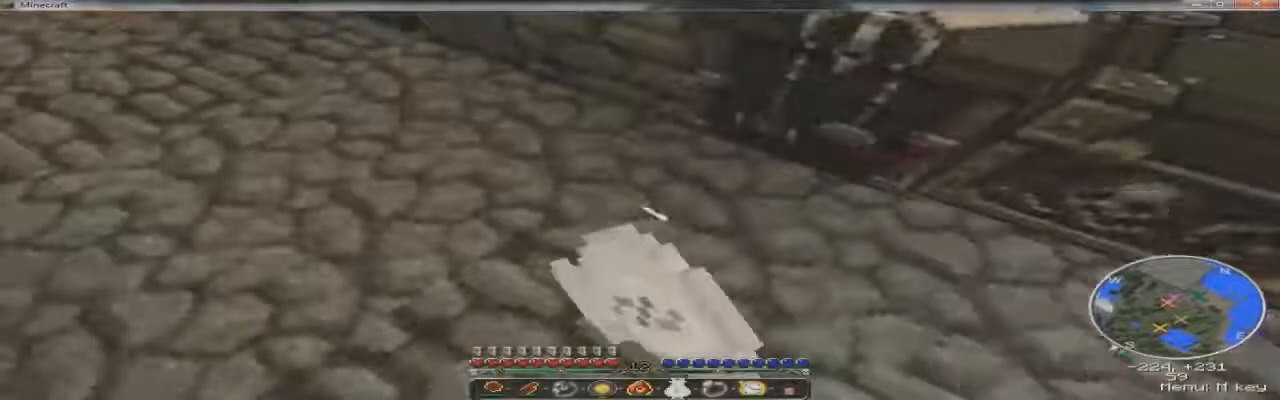
key("e")
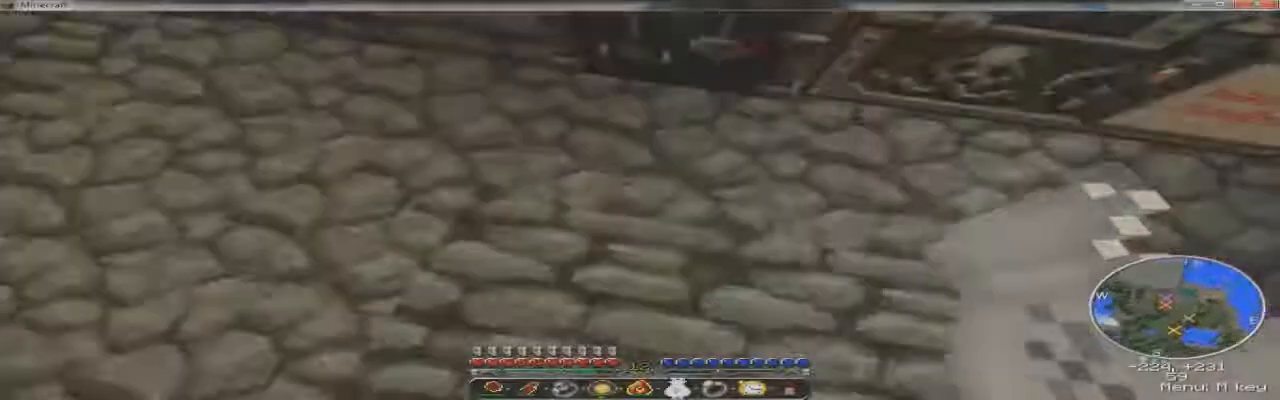
key("e")
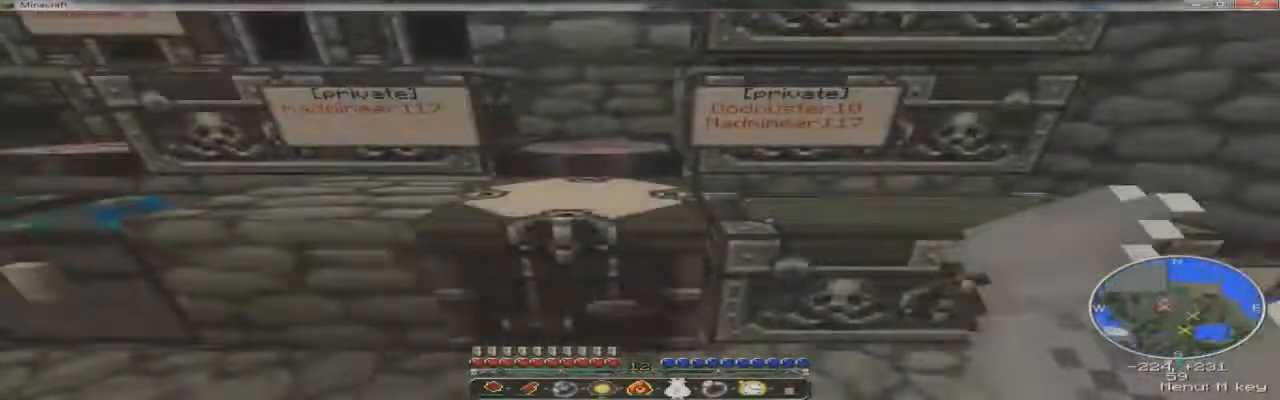
key("e")
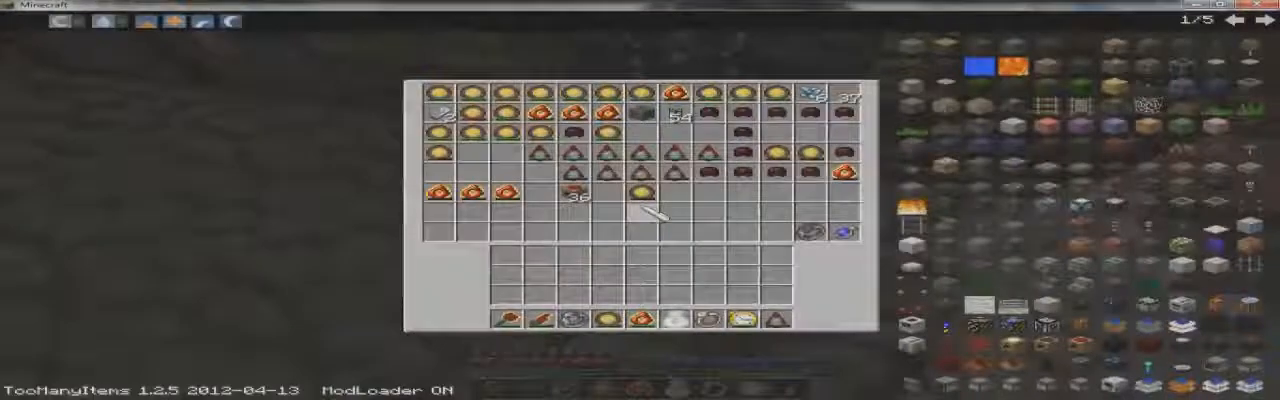
mouse_move(600, 156)
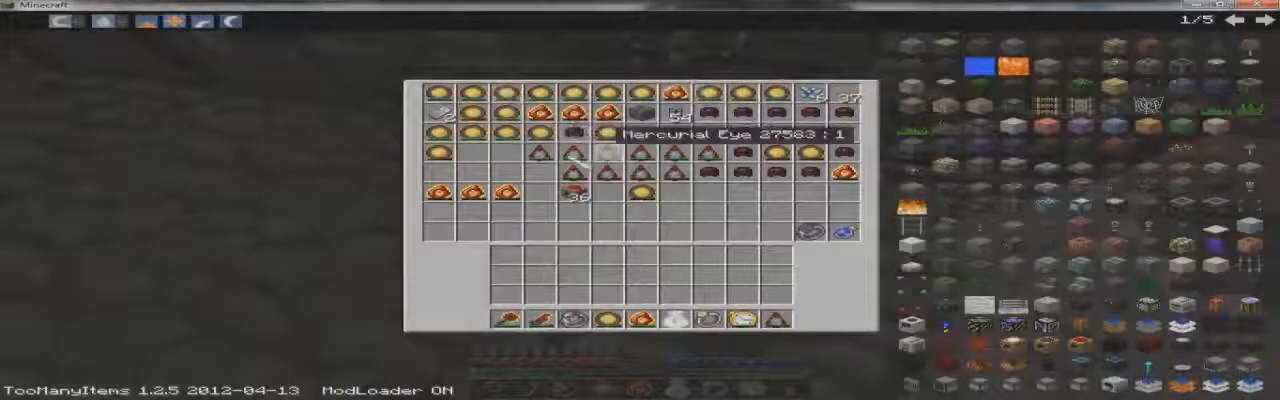